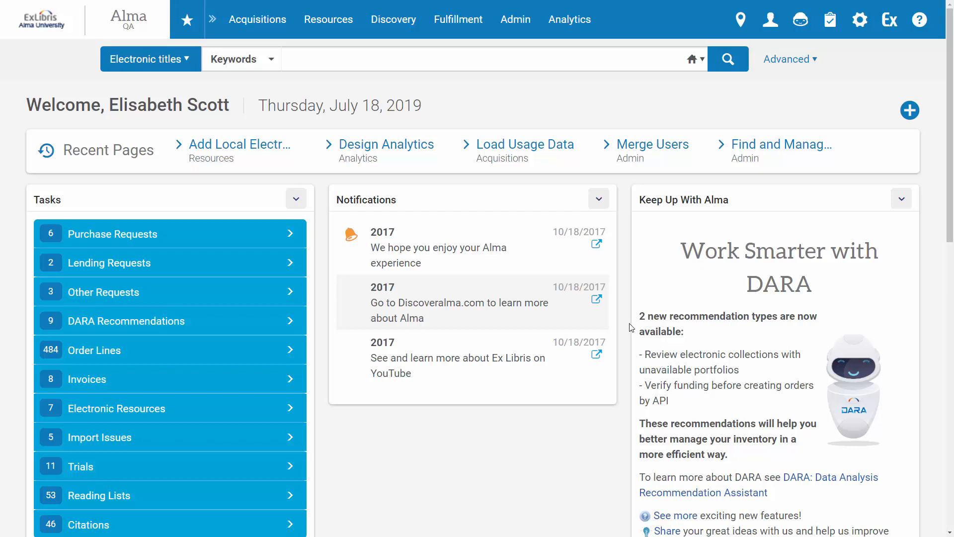
pyautogui.moveTo(616, 313)
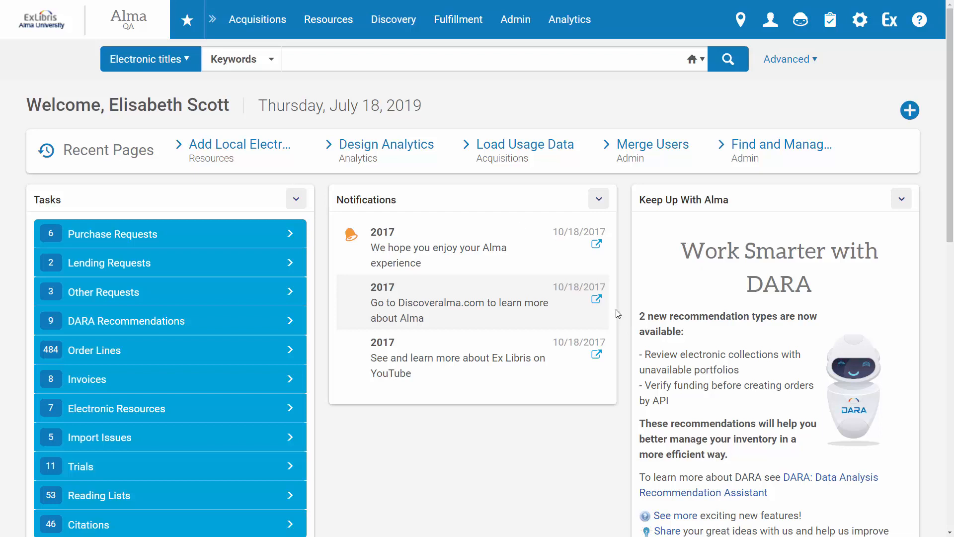
# Search electronic collections for 'nature' and edit French National Licences Nature.
pyautogui.click(148, 59)
pyautogui.write('nat')
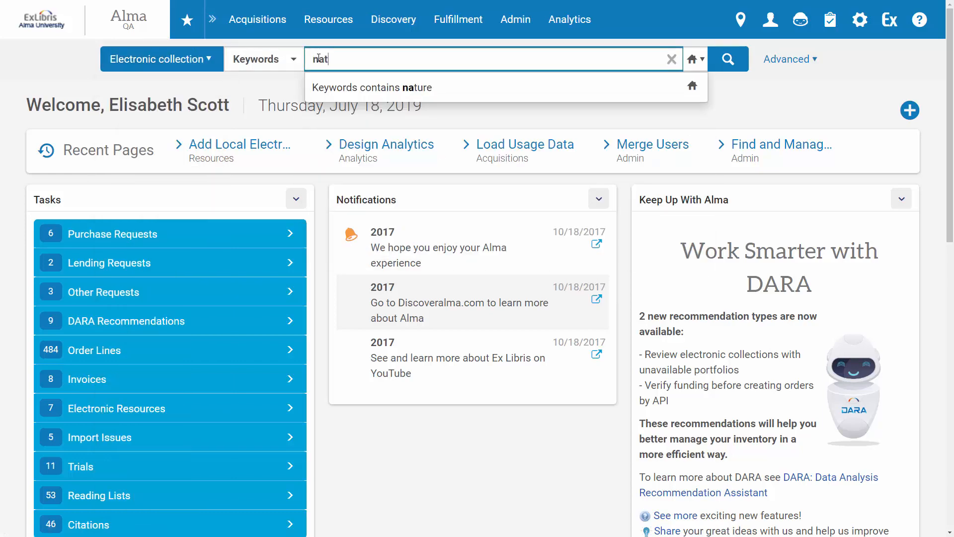
pyautogui.click(727, 59)
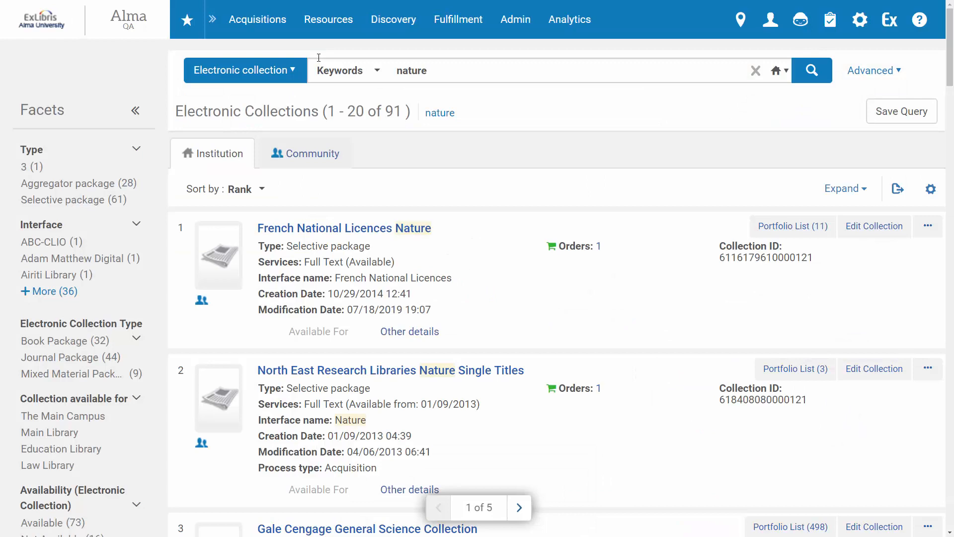
pyautogui.click(874, 225)
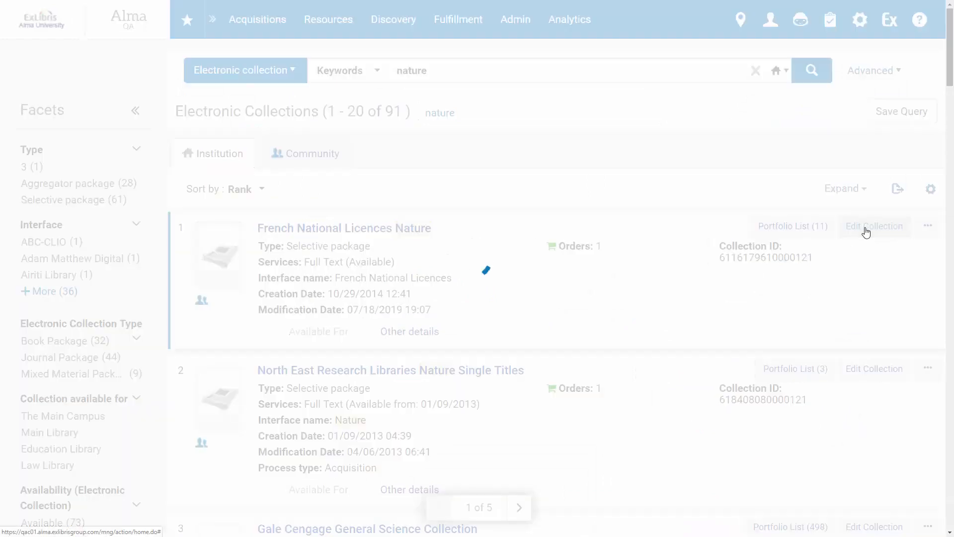
# In General details, choose ebsco as the COUNTER Platform and save the collection.
pyautogui.click(873, 225)
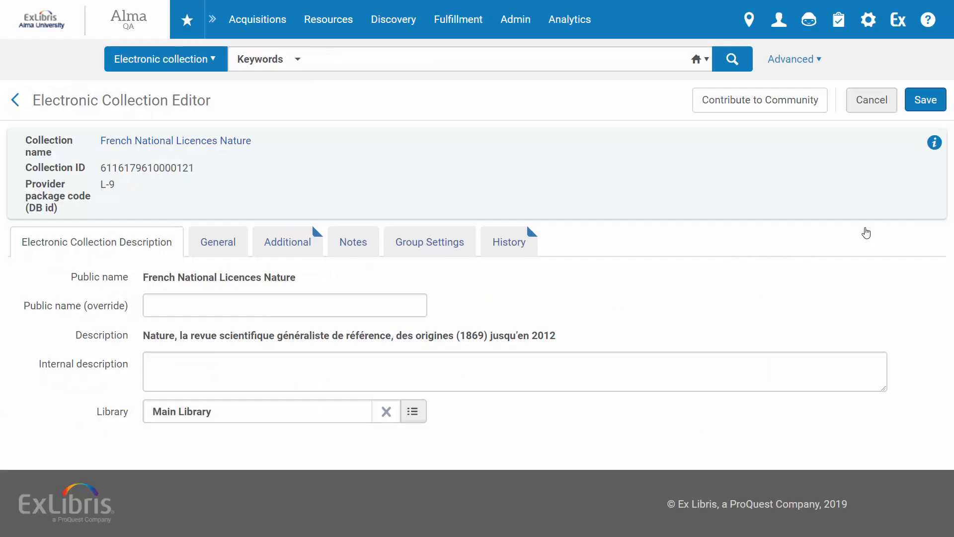
pyautogui.click(218, 242)
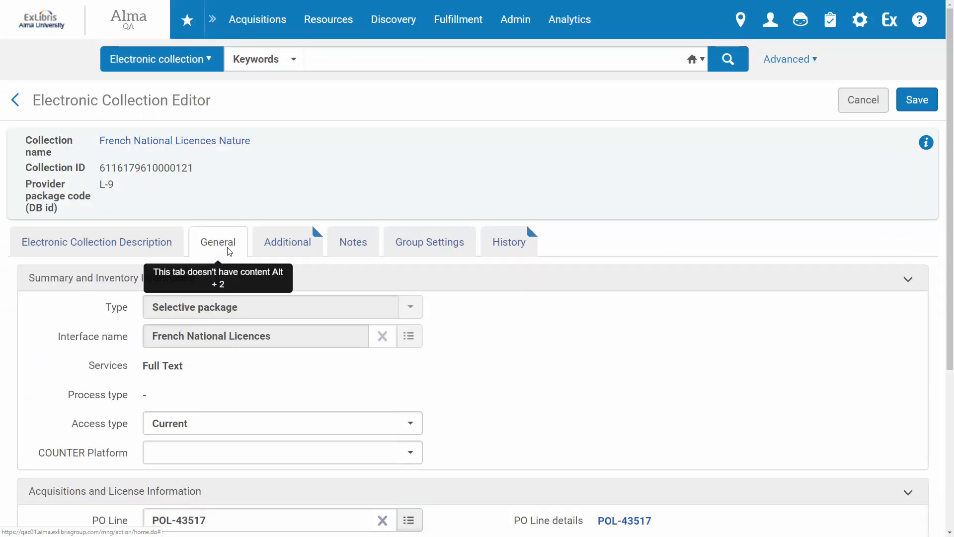
pyautogui.scroll(-3)
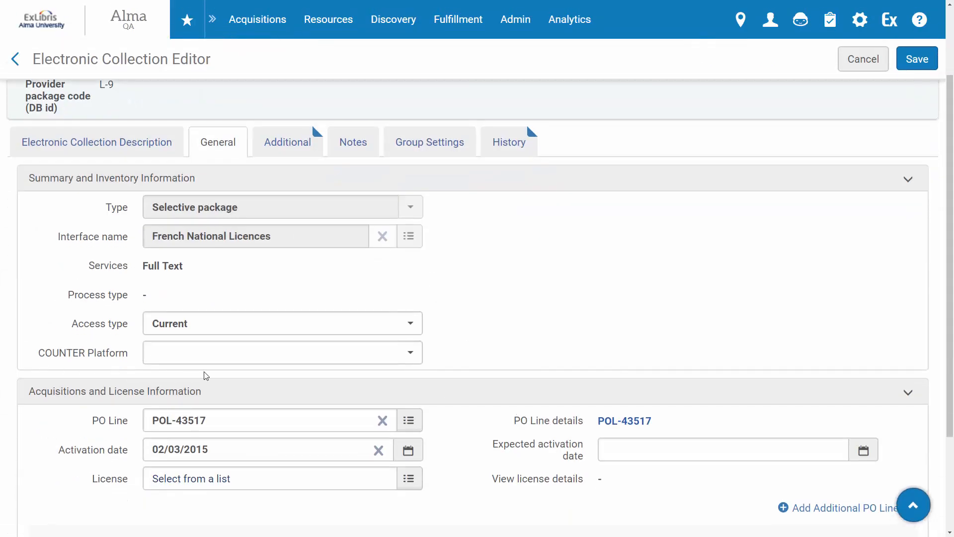
pyautogui.moveTo(234, 369)
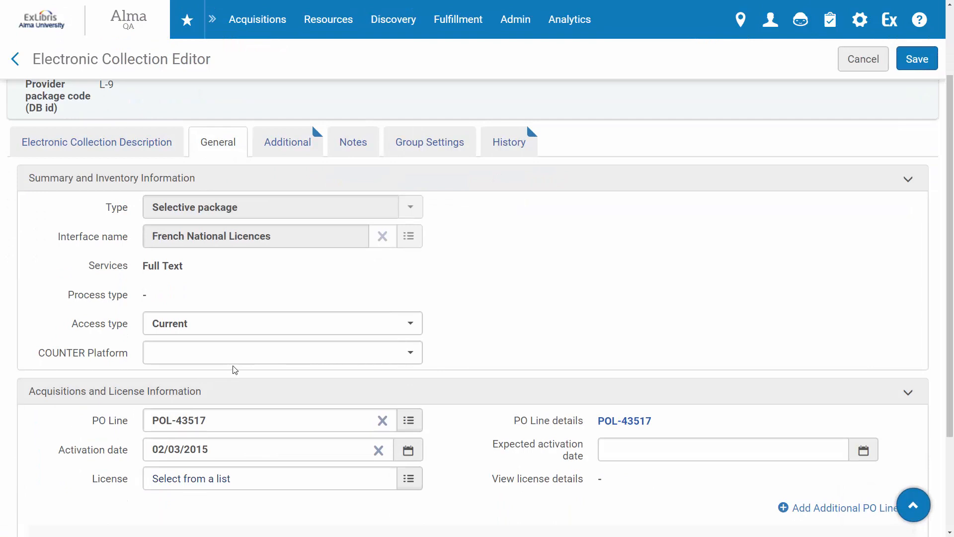
pyautogui.click(281, 351)
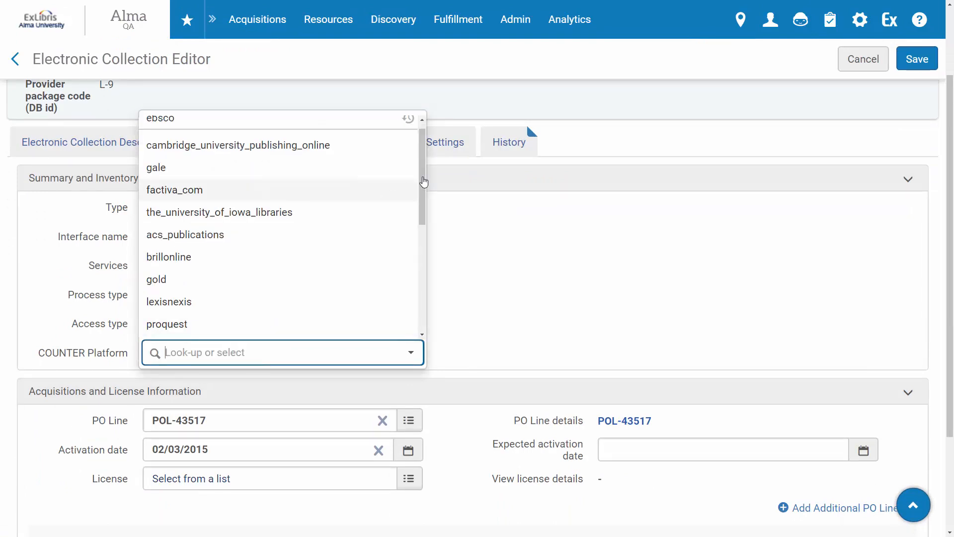
pyautogui.scroll(-3)
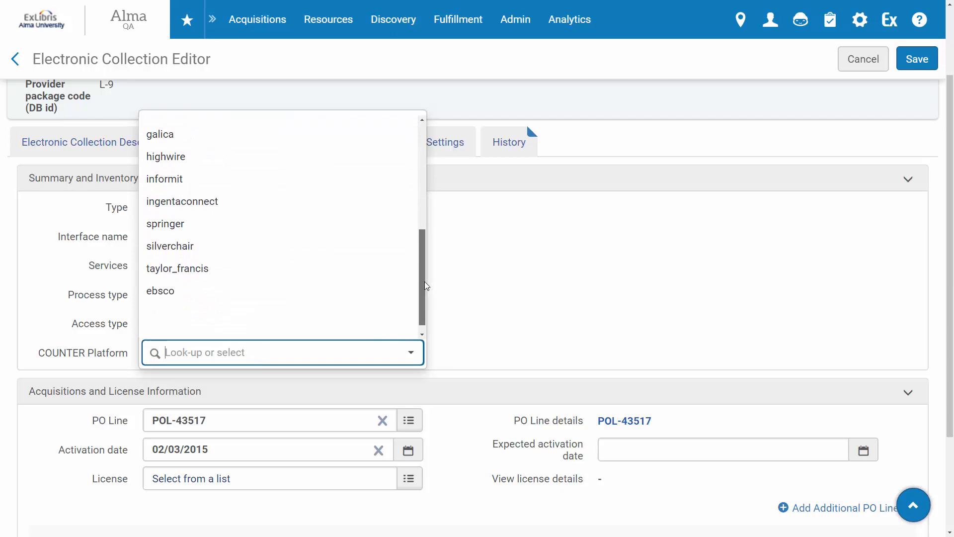
pyautogui.click(160, 291)
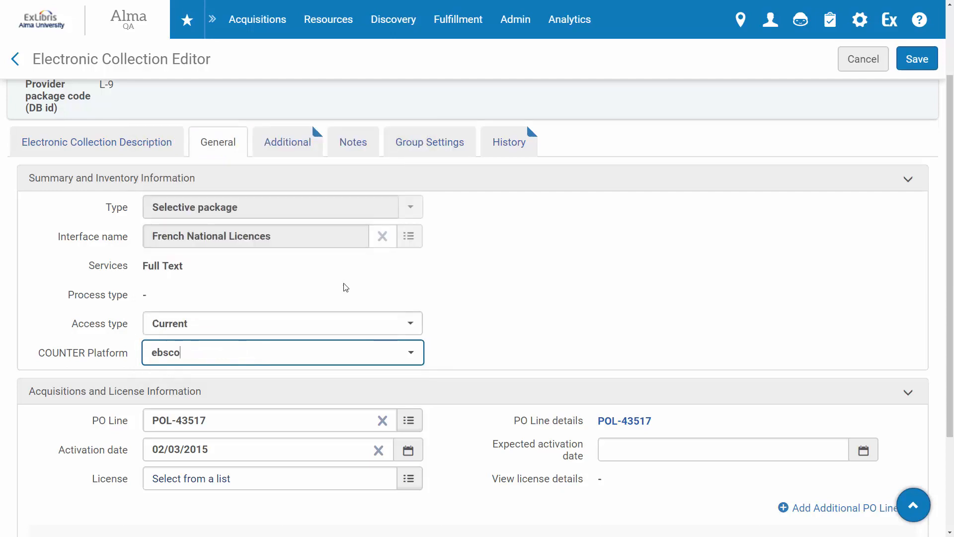
pyautogui.click(916, 58)
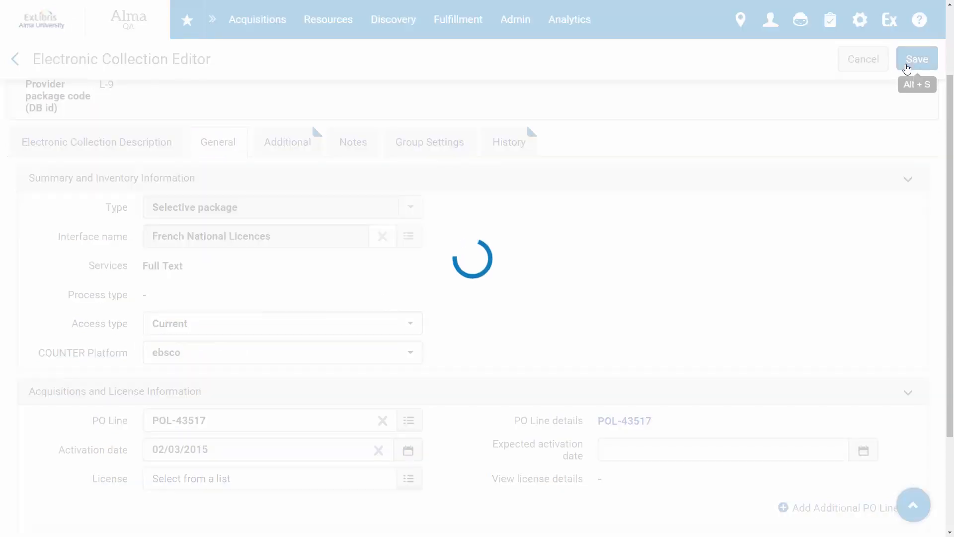
pyautogui.click(916, 59)
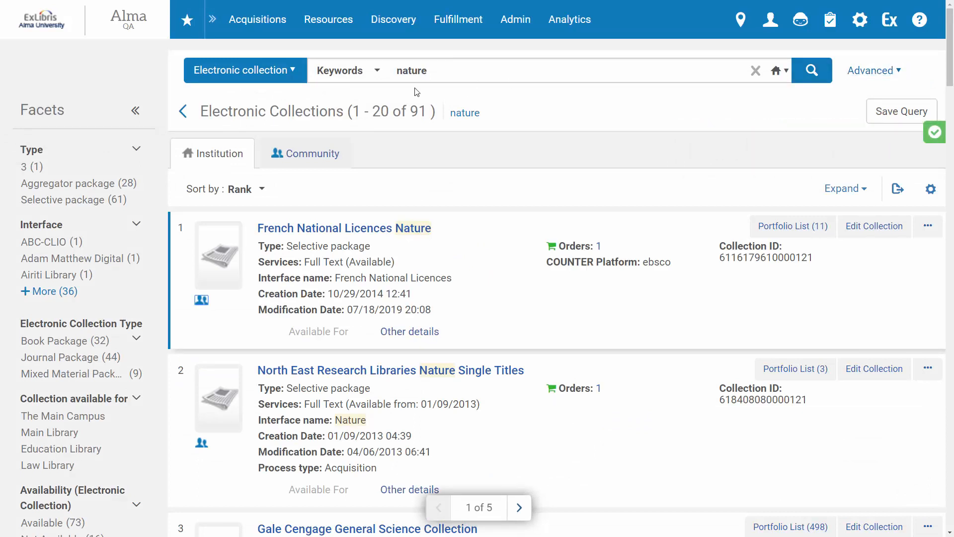
pyautogui.moveTo(421, 197)
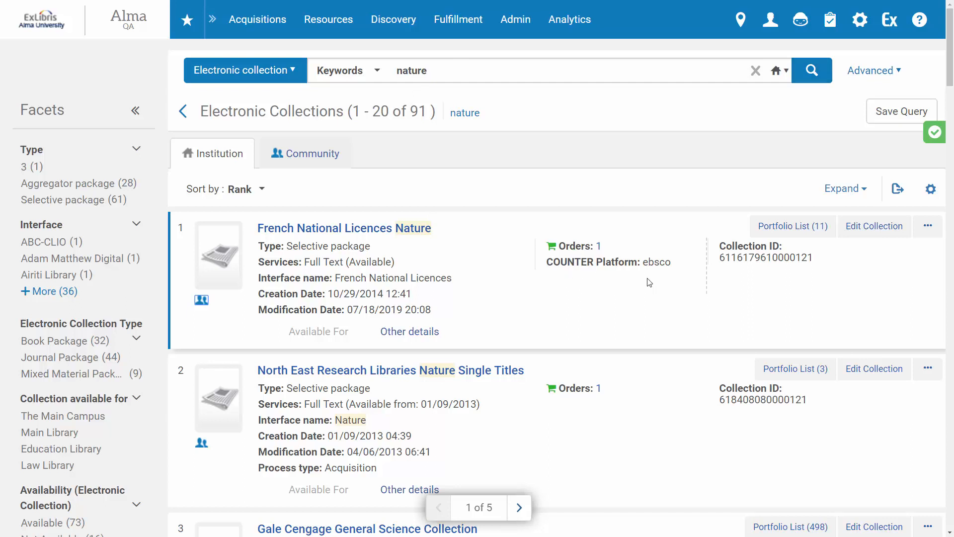
pyautogui.moveTo(647, 280)
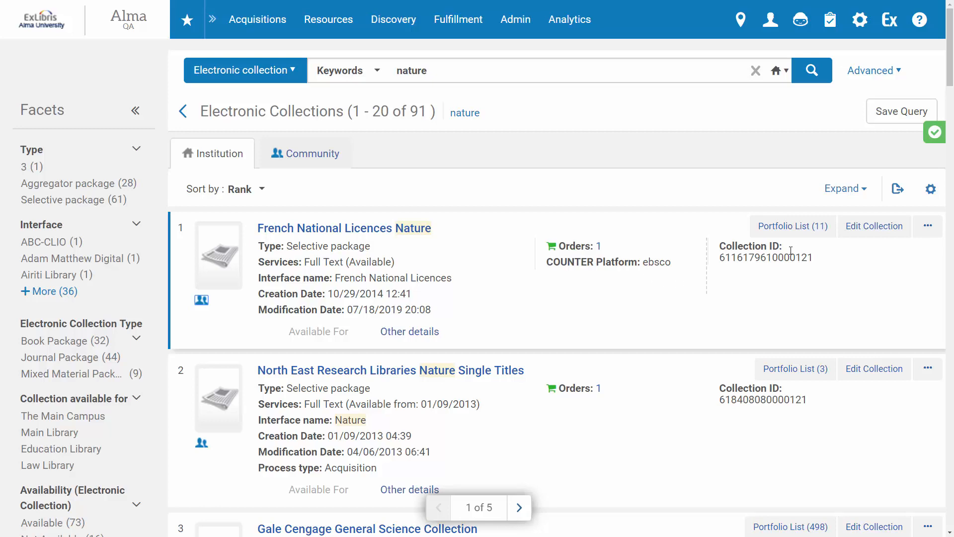
# From the collection's Portfolio List, edit the Nature reviews. Neuroscience portfolio.
pyautogui.click(792, 225)
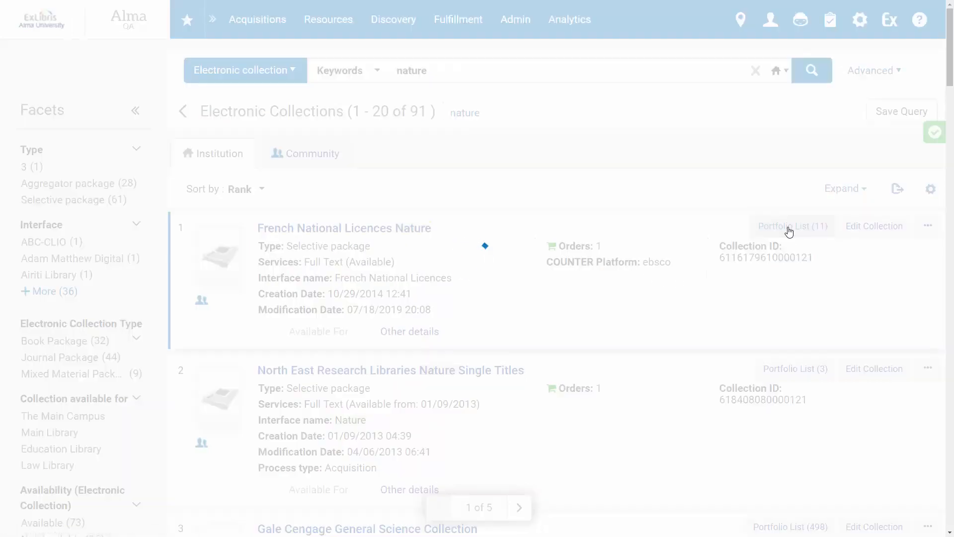
pyautogui.click(793, 225)
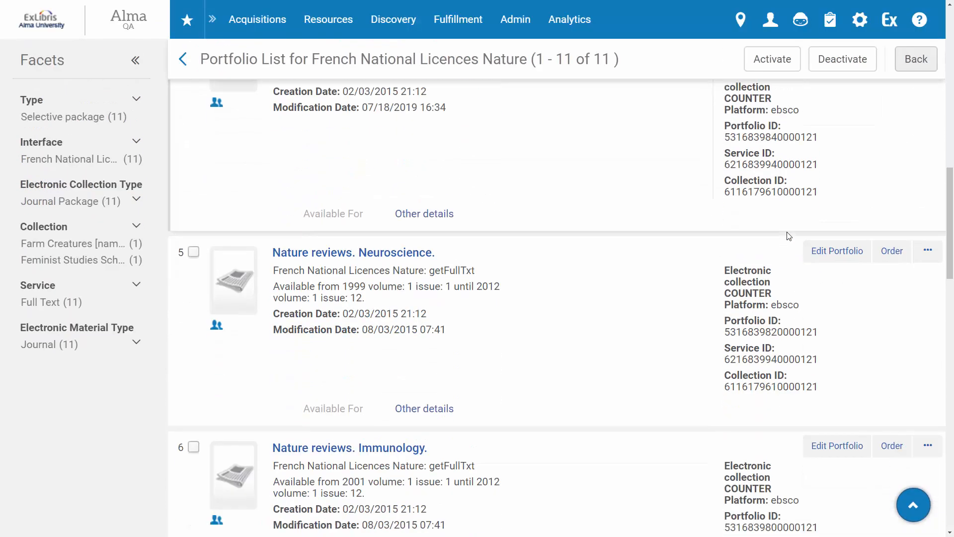
pyautogui.scroll(-3)
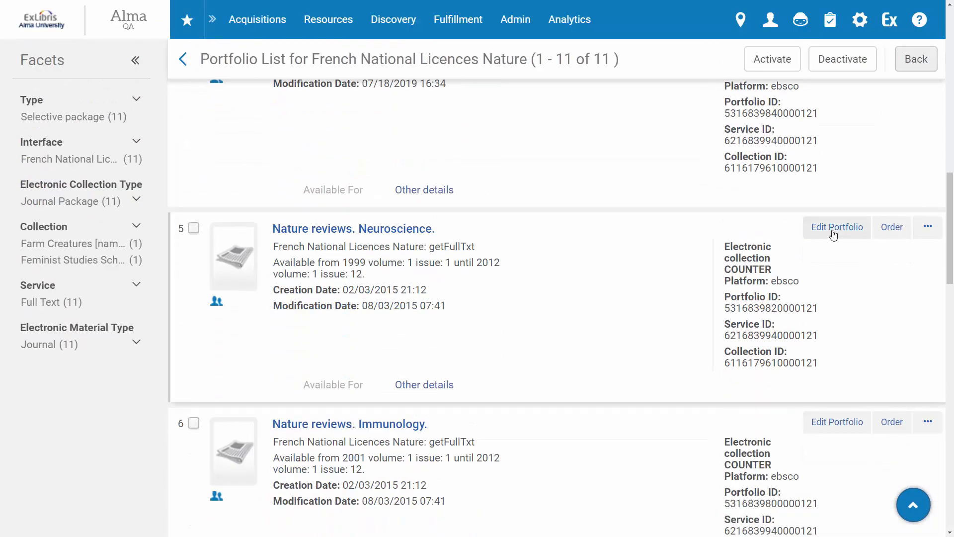
pyautogui.click(837, 227)
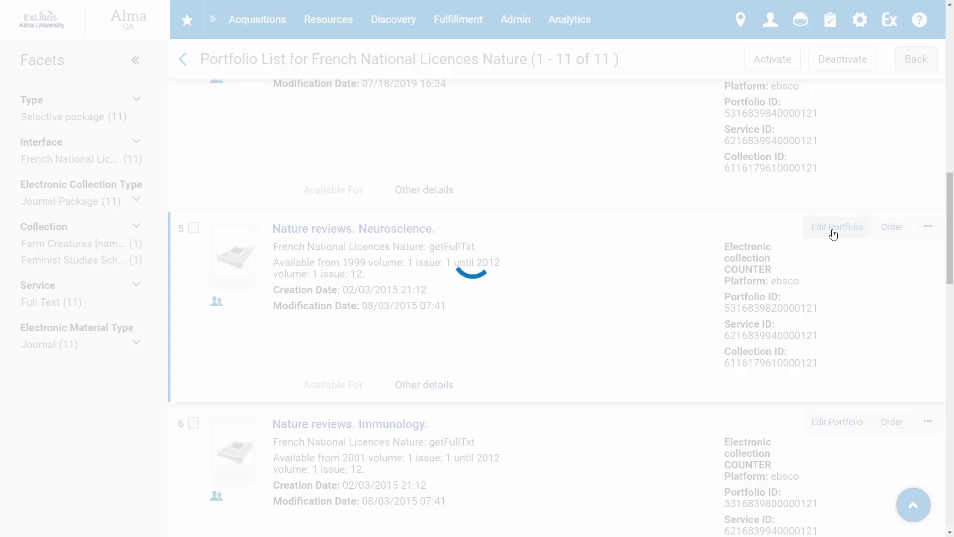
pyautogui.click(837, 227)
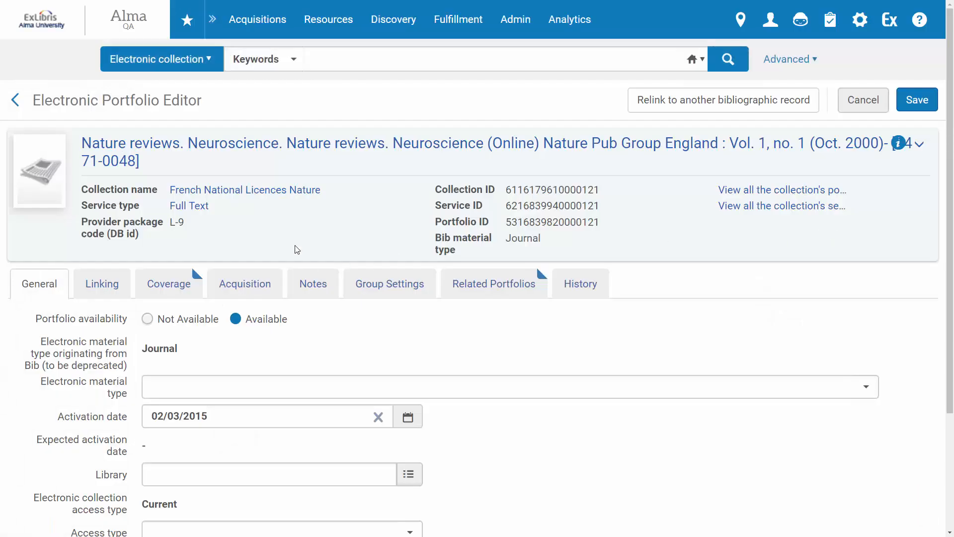
pyautogui.scroll(-3)
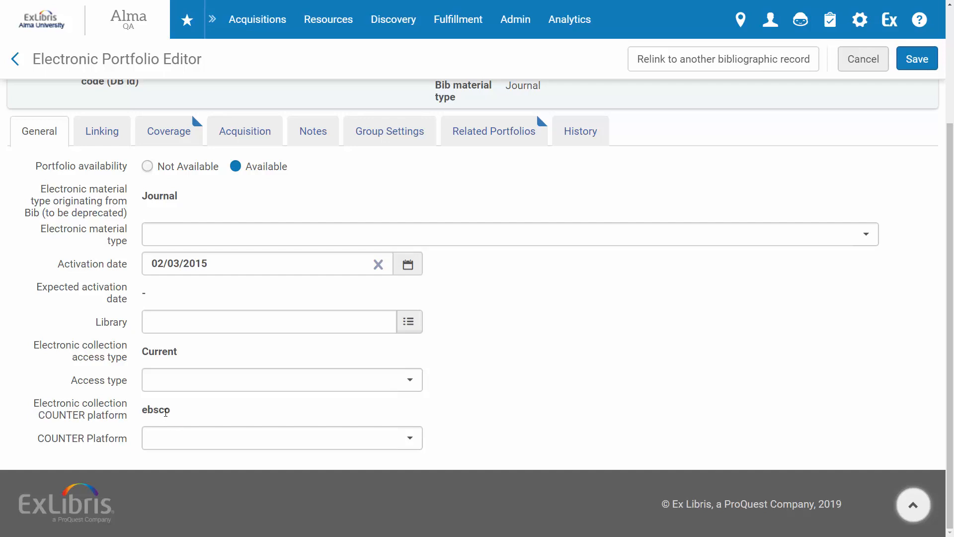
pyautogui.moveTo(156, 410)
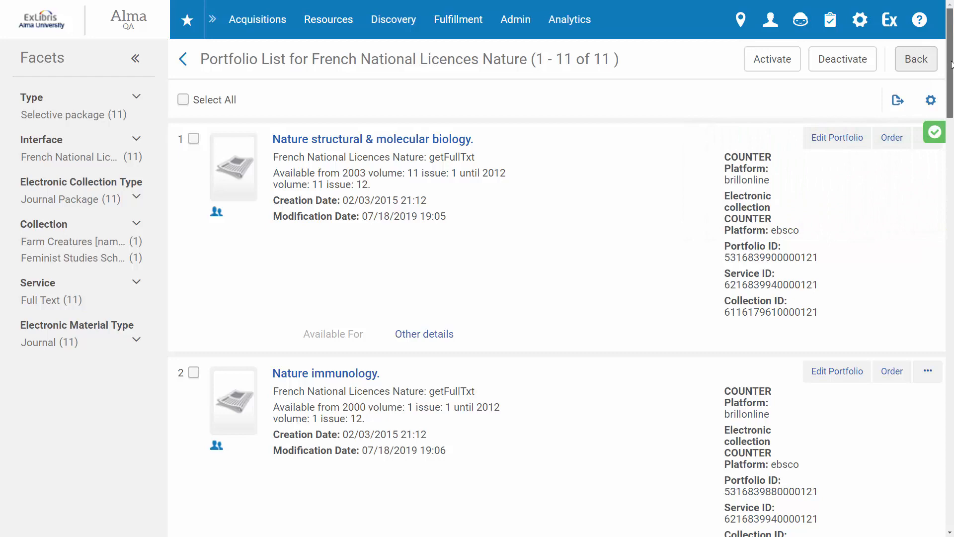
# Review the portfolios' COUNTER platforms, then go back to the nature search results.
pyautogui.scroll(-3)
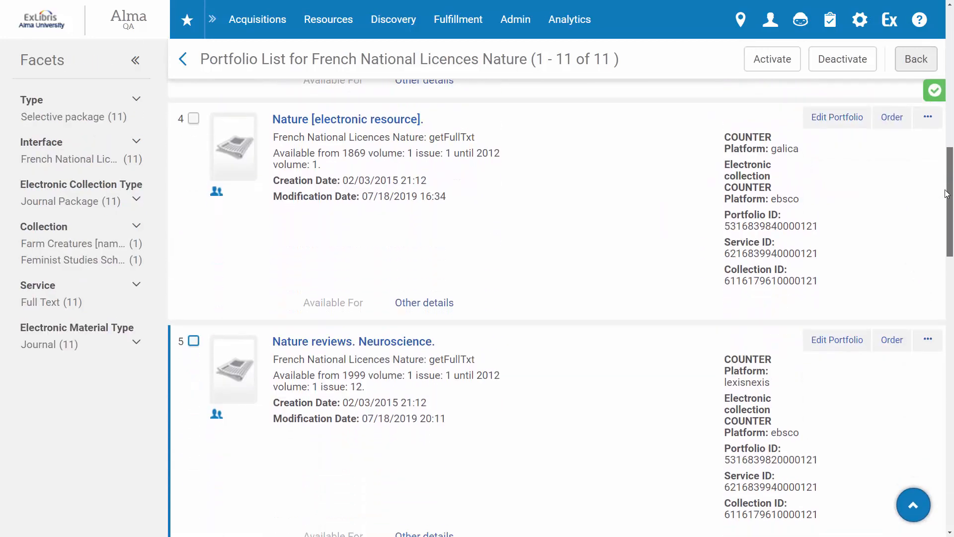
pyautogui.scroll(-3)
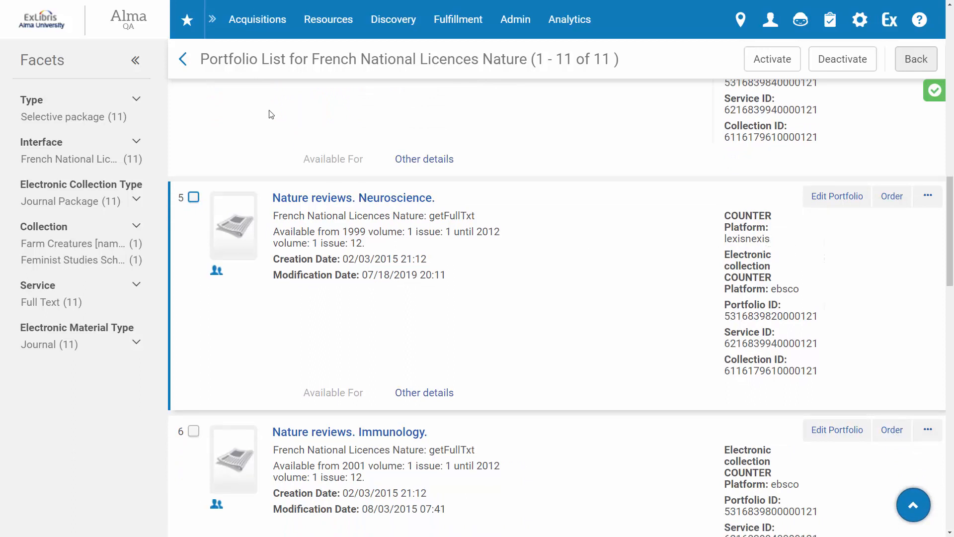
pyautogui.click(182, 59)
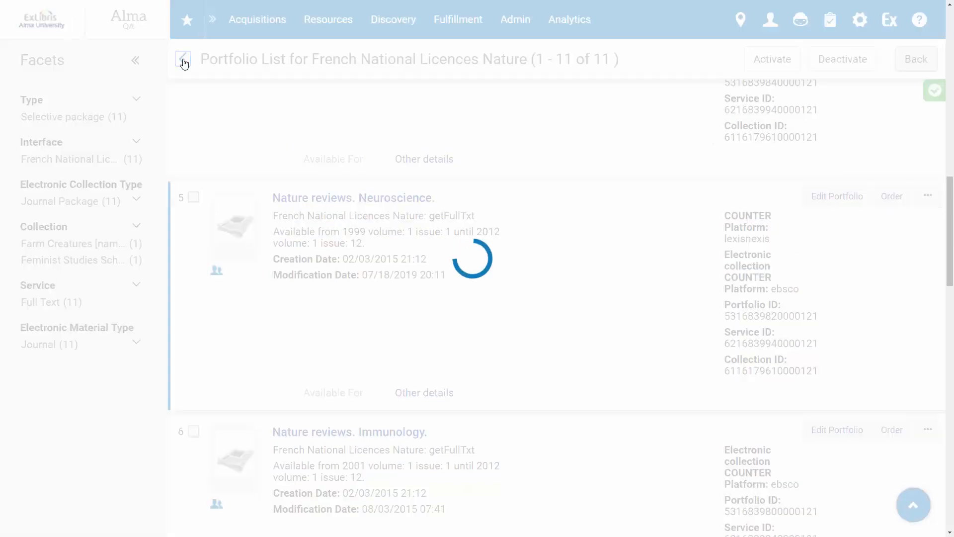
pyautogui.click(182, 61)
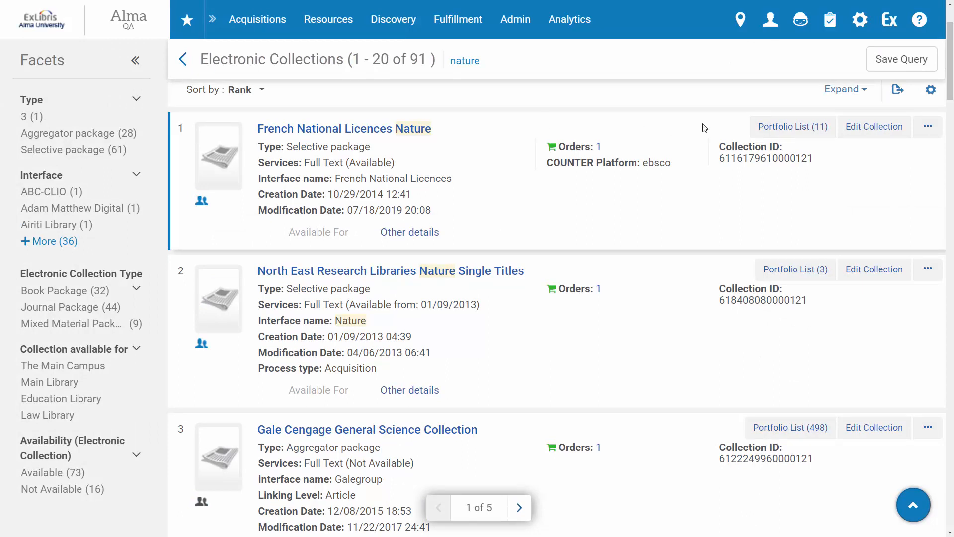
# Show the portfolios of the French National Licences Nature full text service.
pyautogui.click(926, 126)
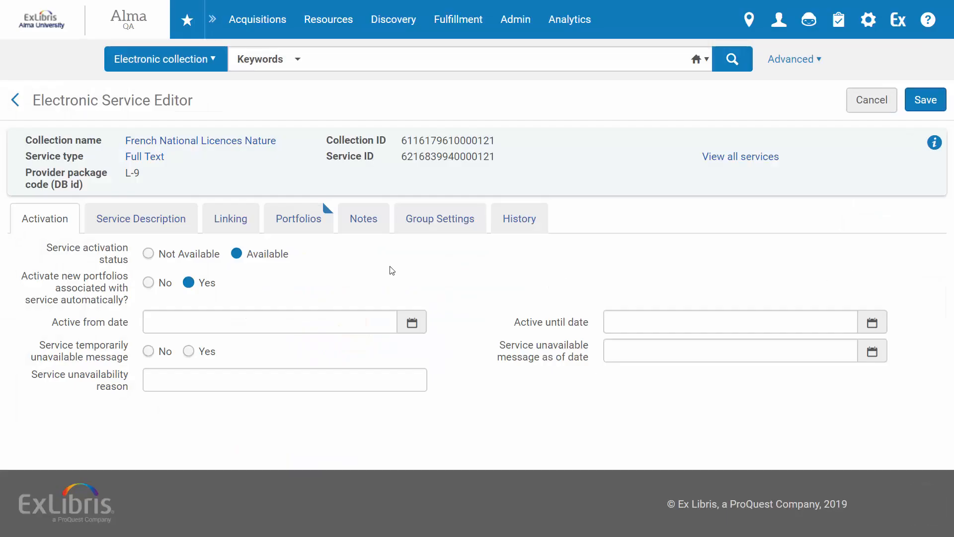
pyautogui.click(299, 217)
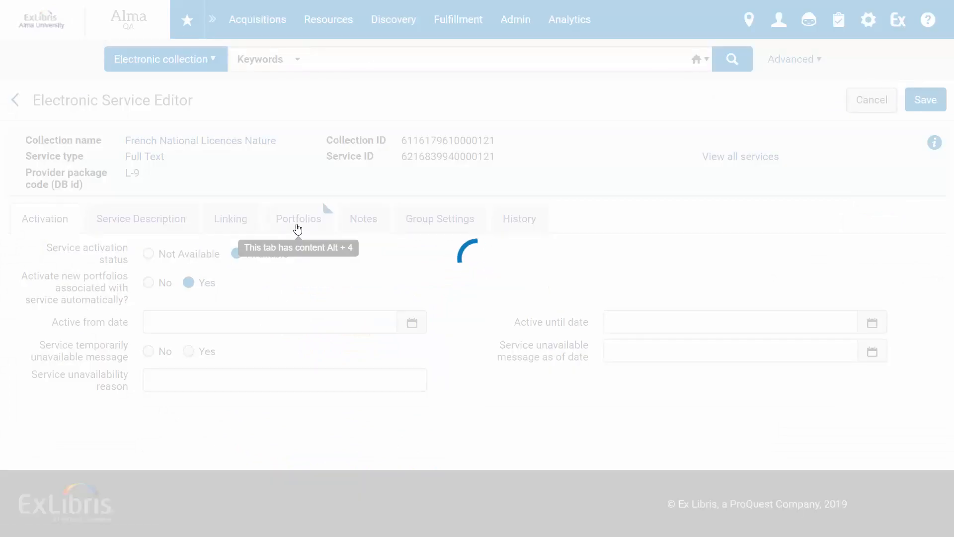
pyautogui.click(298, 217)
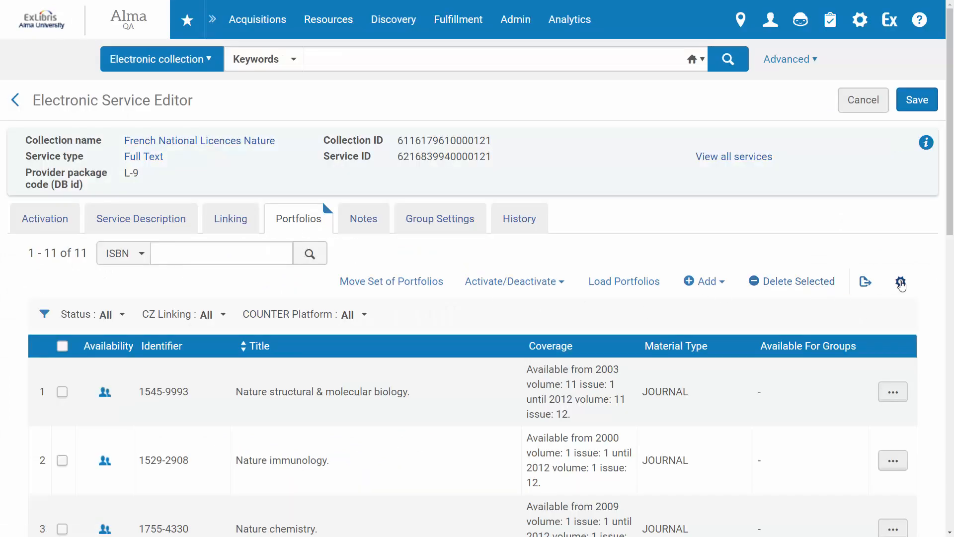
# Add the COUNTER Platform column to the service's portfolio list and review it.
pyautogui.click(900, 270)
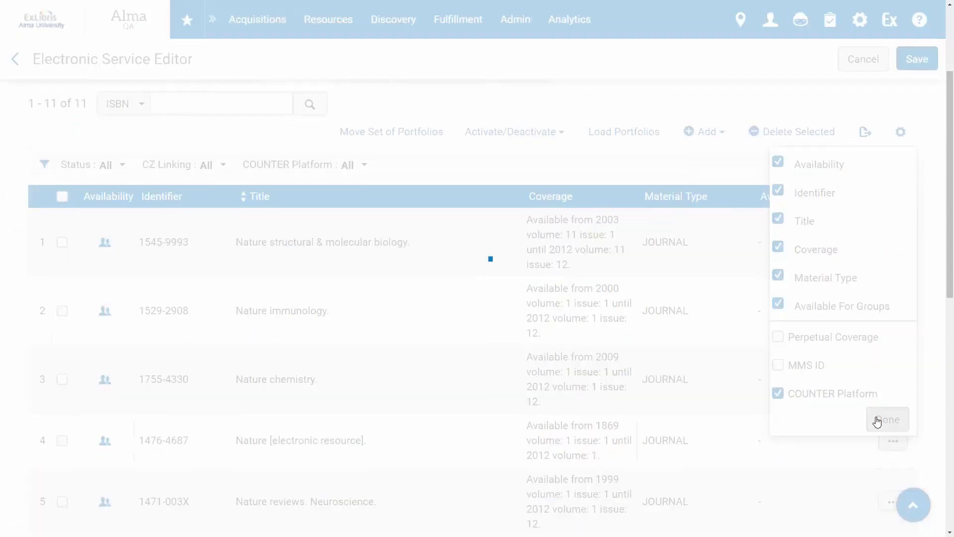
pyautogui.click(887, 419)
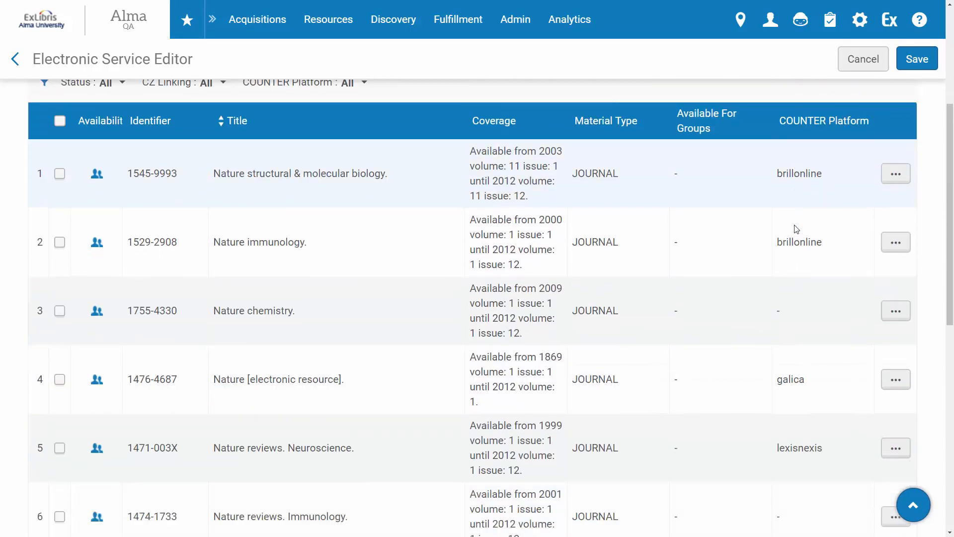
pyautogui.scroll(-3)
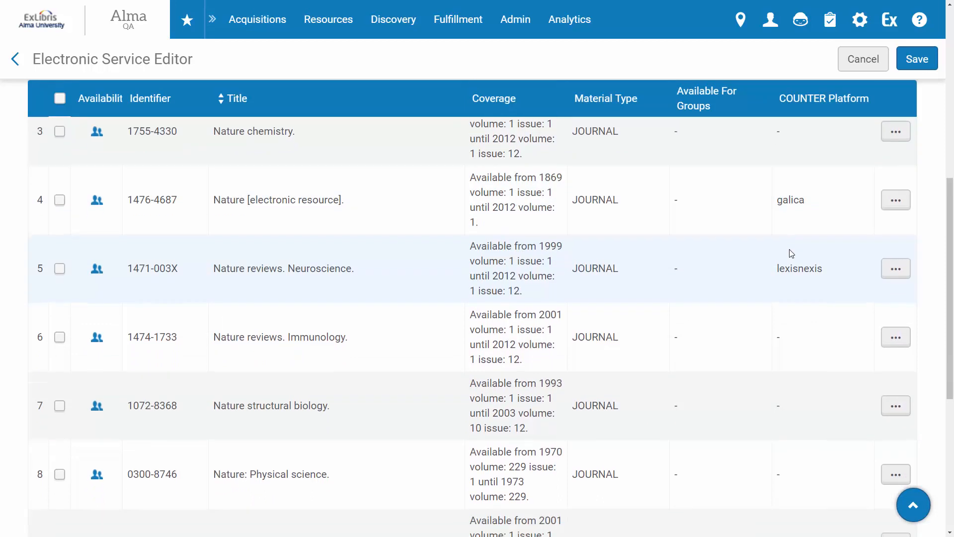
pyautogui.scroll(-3)
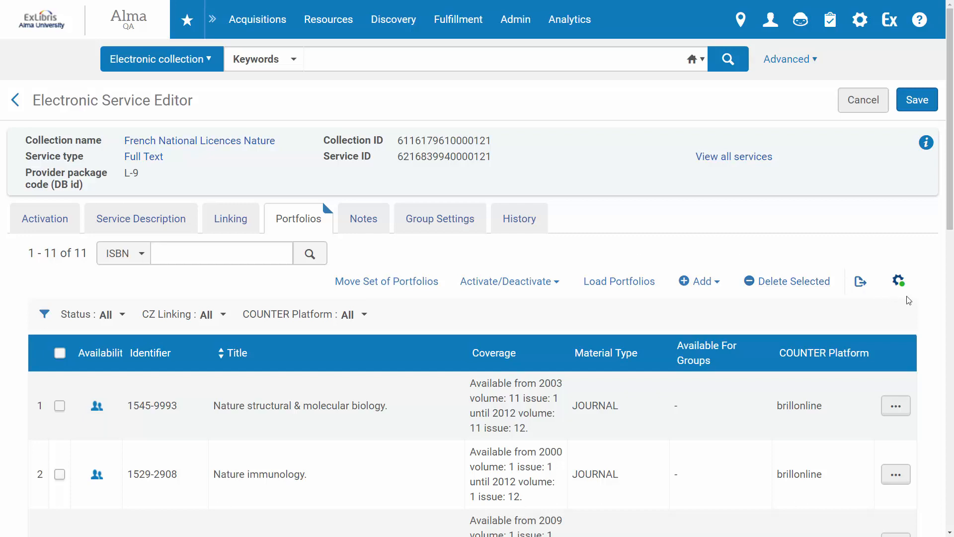
# Add a local electronic collection from the Resources menu, opening a blank editor form.
pyautogui.click(861, 280)
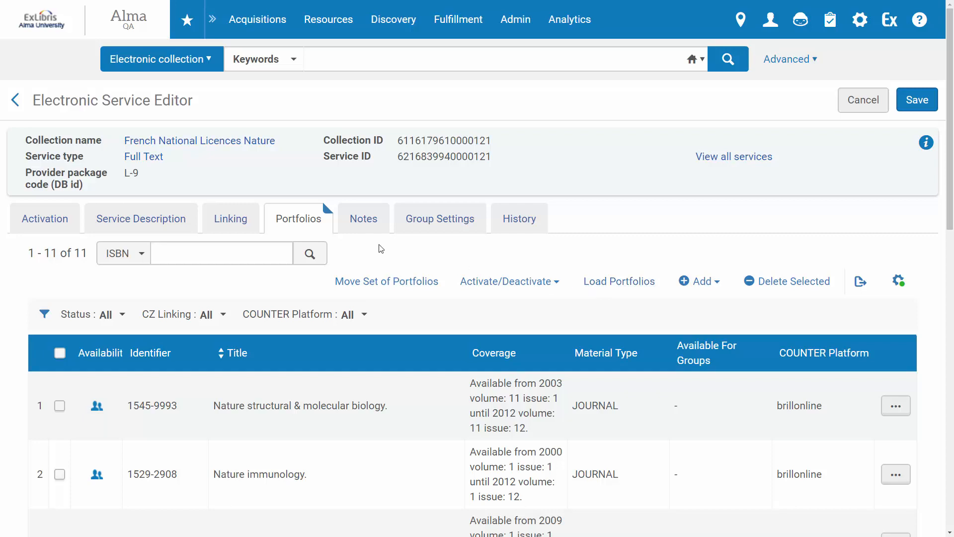
pyautogui.click(327, 19)
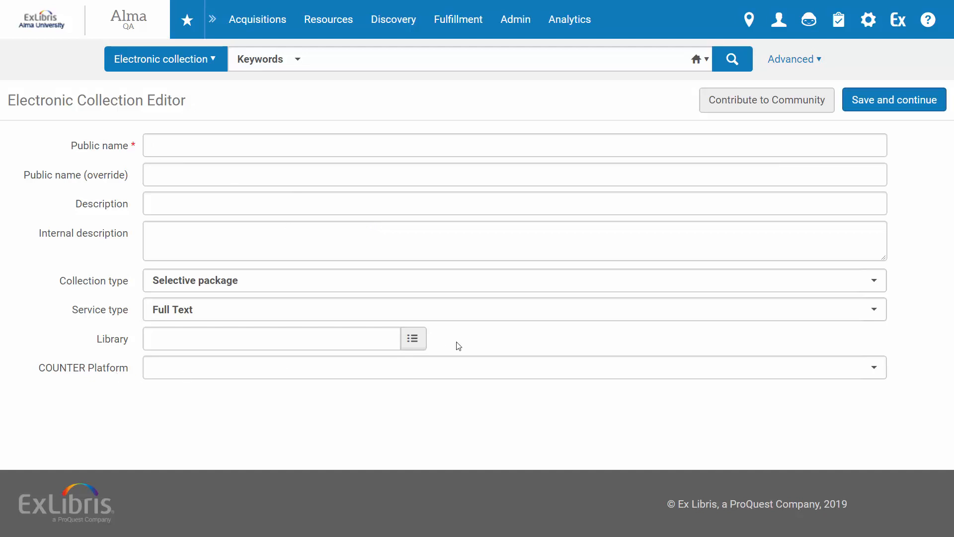
# Browse the new collection's COUNTER Platform list (gale, brillonline, lexisnexis).
pyautogui.click(513, 366)
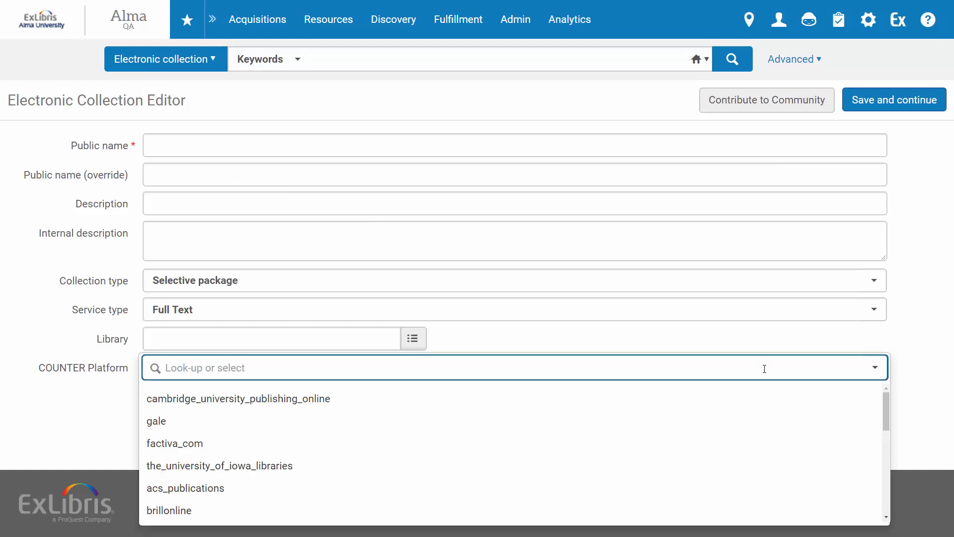
pyautogui.scroll(-3)
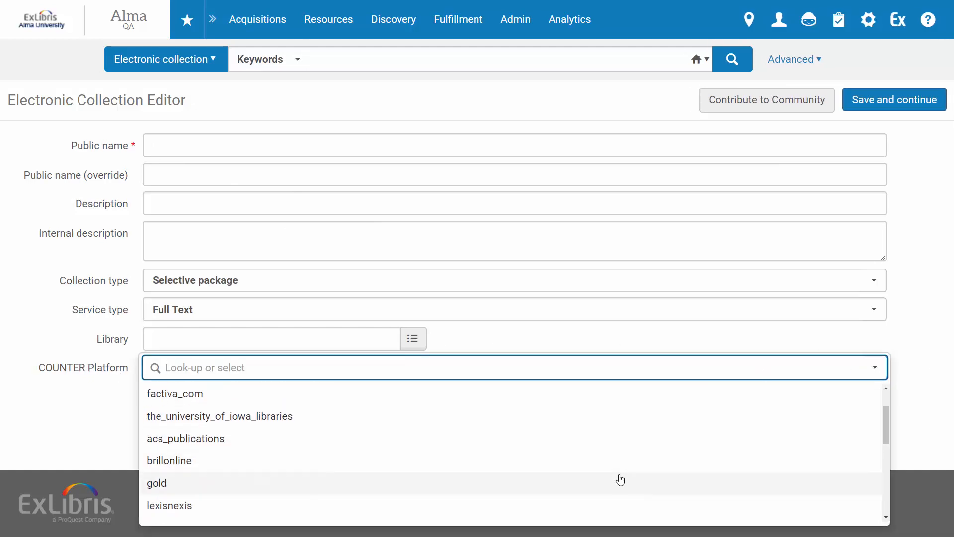
pyautogui.moveTo(617, 478)
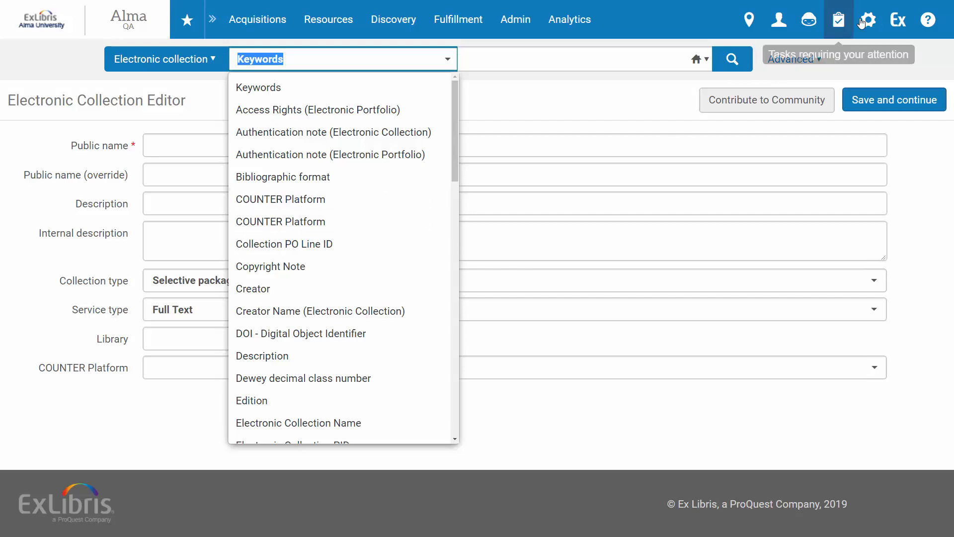
# In Configuration > Resources, open the Search Indexes (Object Type Search Index Codes) table.
pyautogui.click(866, 19)
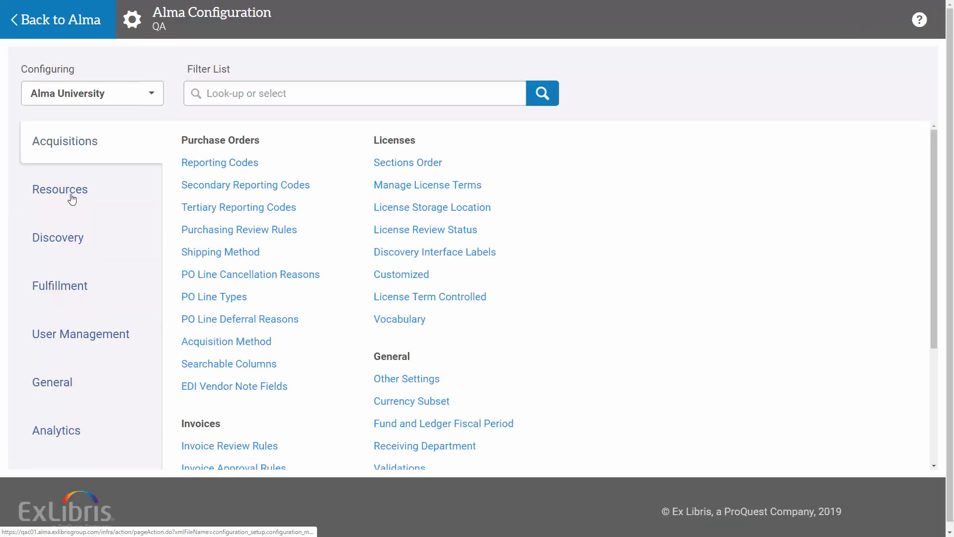
pyautogui.click(59, 188)
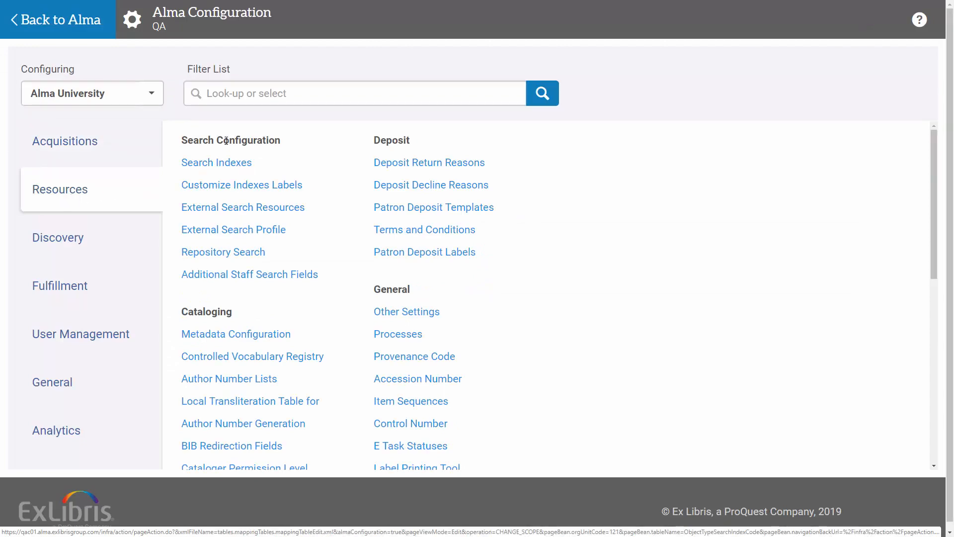
pyautogui.click(216, 162)
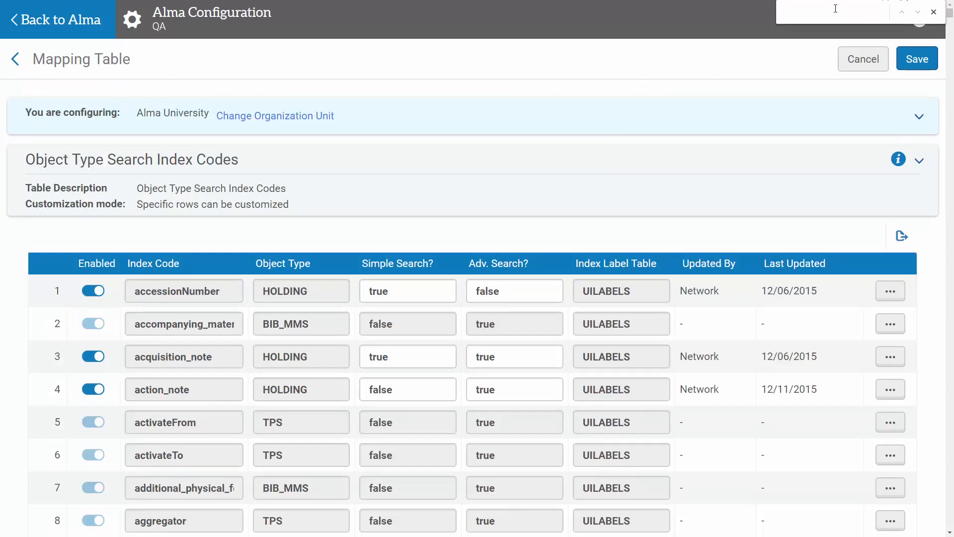
pyautogui.write('counter')
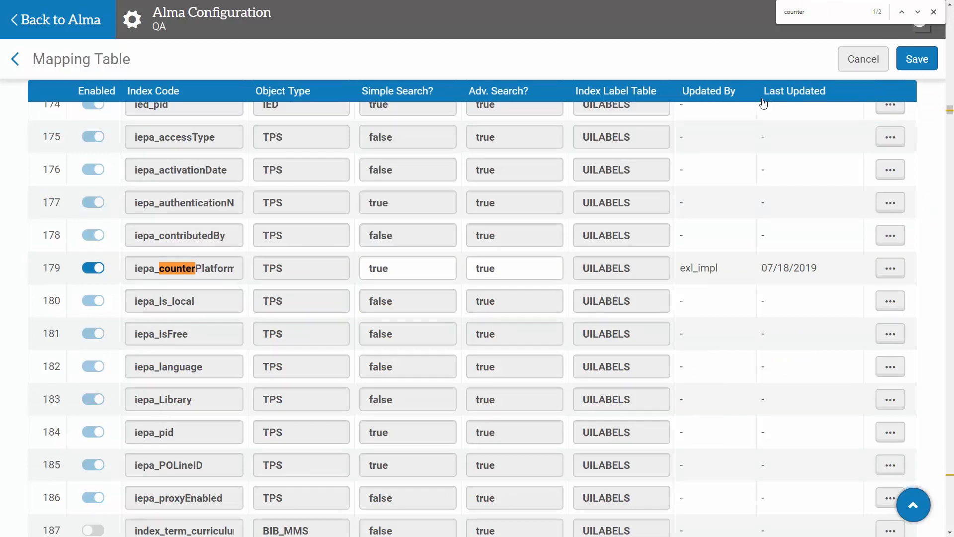
pyautogui.click(427, 268)
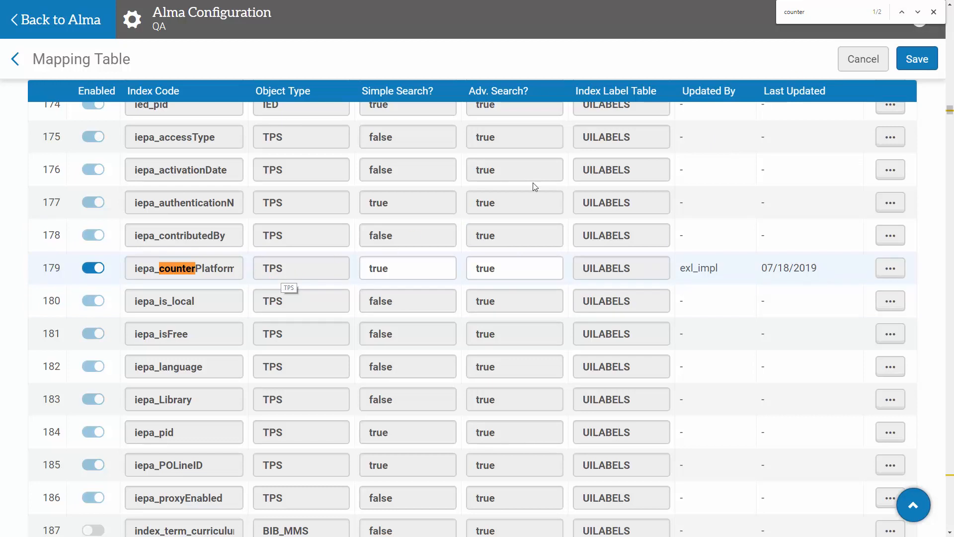
pyautogui.click(917, 12)
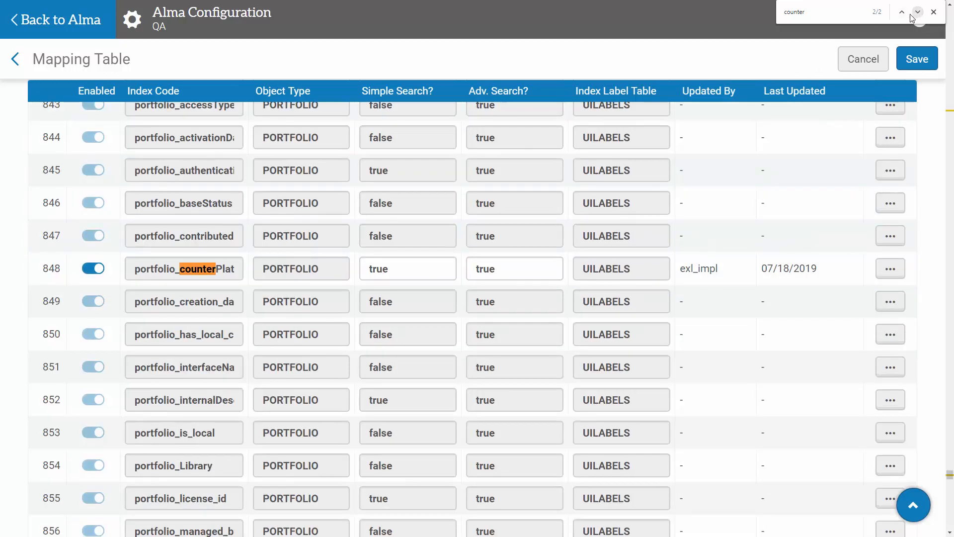
pyautogui.click(408, 268)
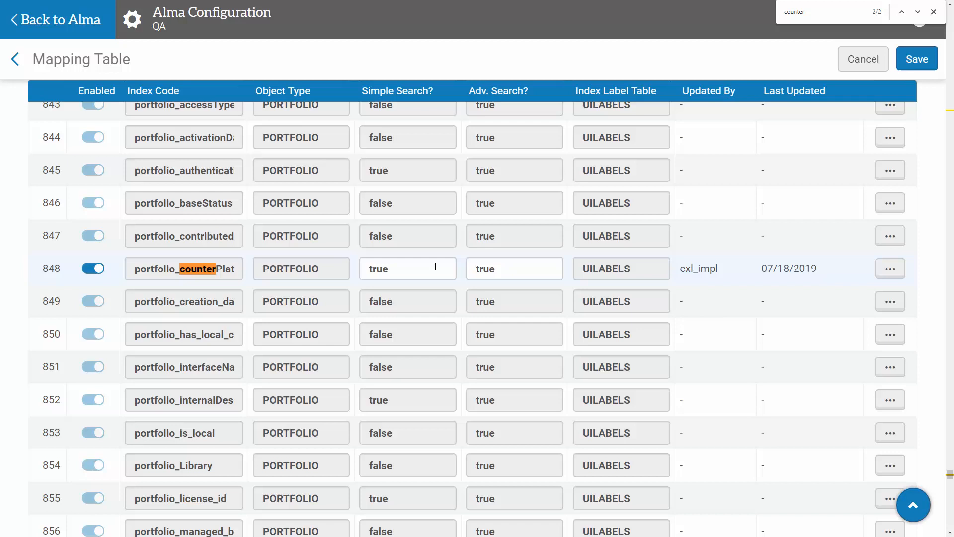